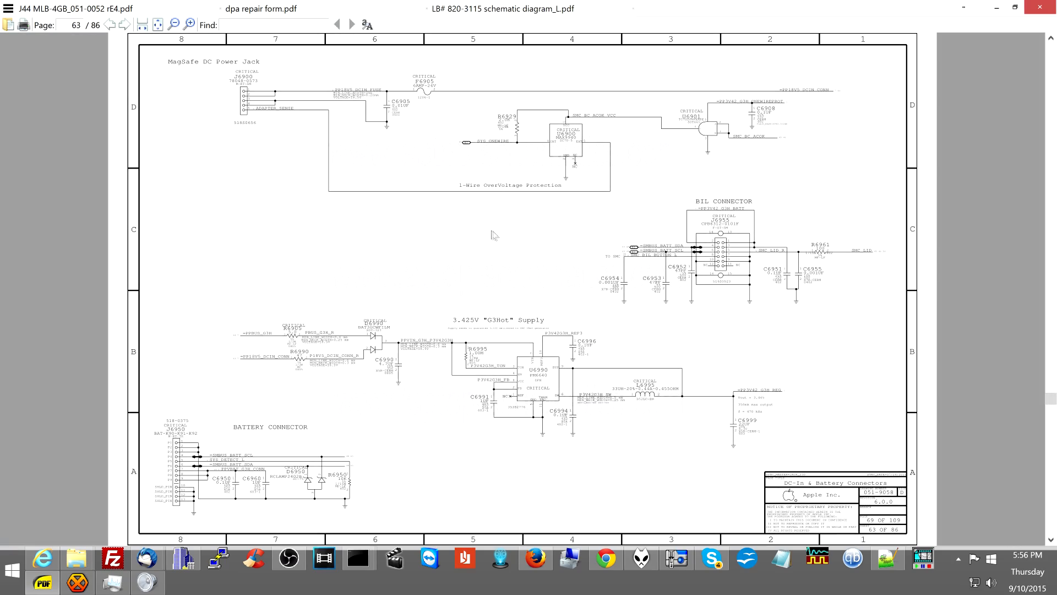
- Search for u7200 and scroll through page 7's G3Hot and 3.3V power rails
text(u7200)
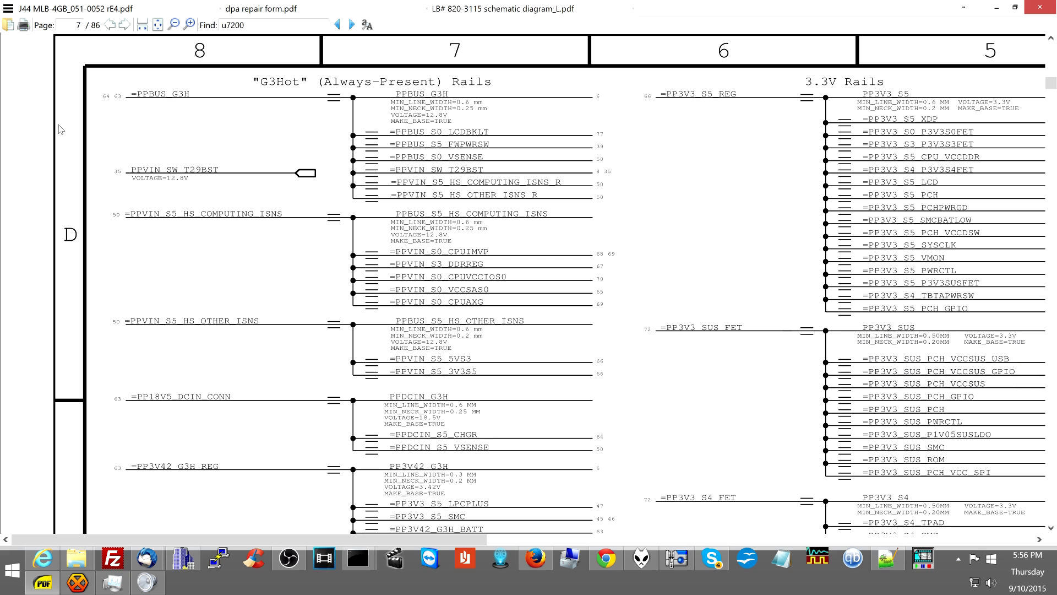
mouse_move(262, 362)
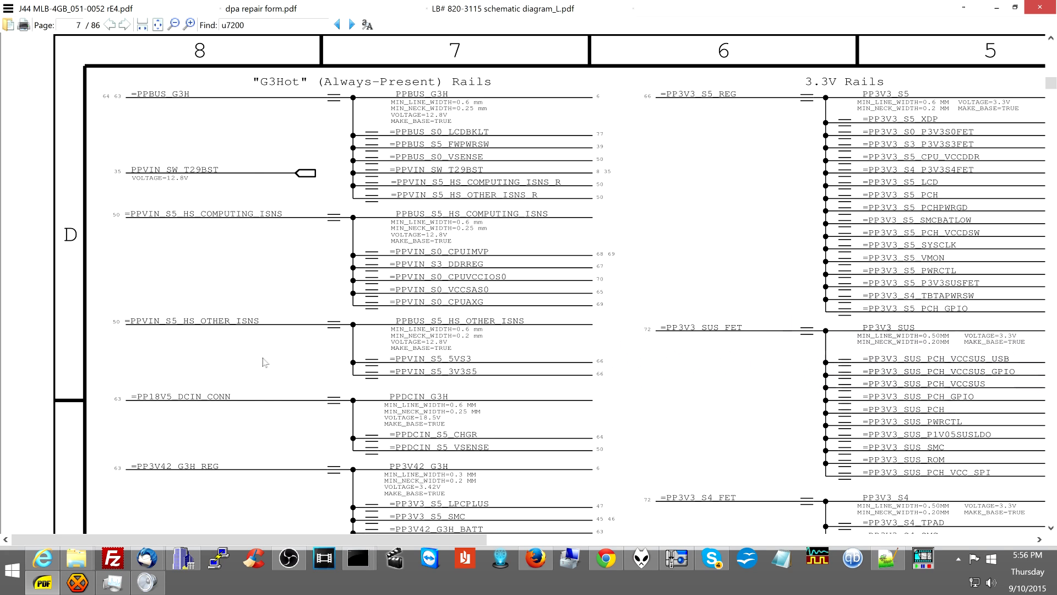
scroll(down, 3)
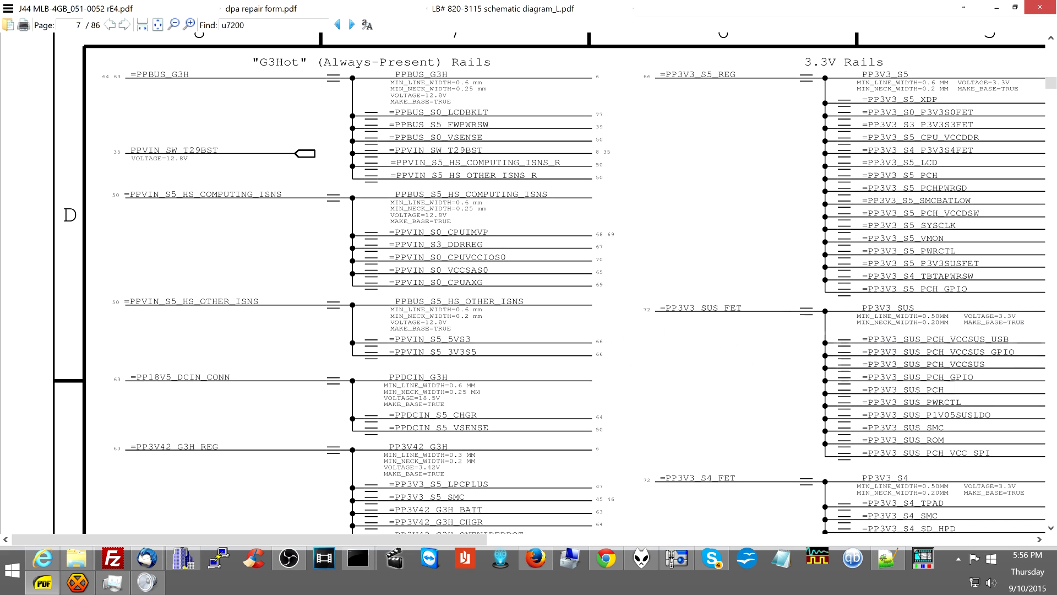
scroll(down, 3)
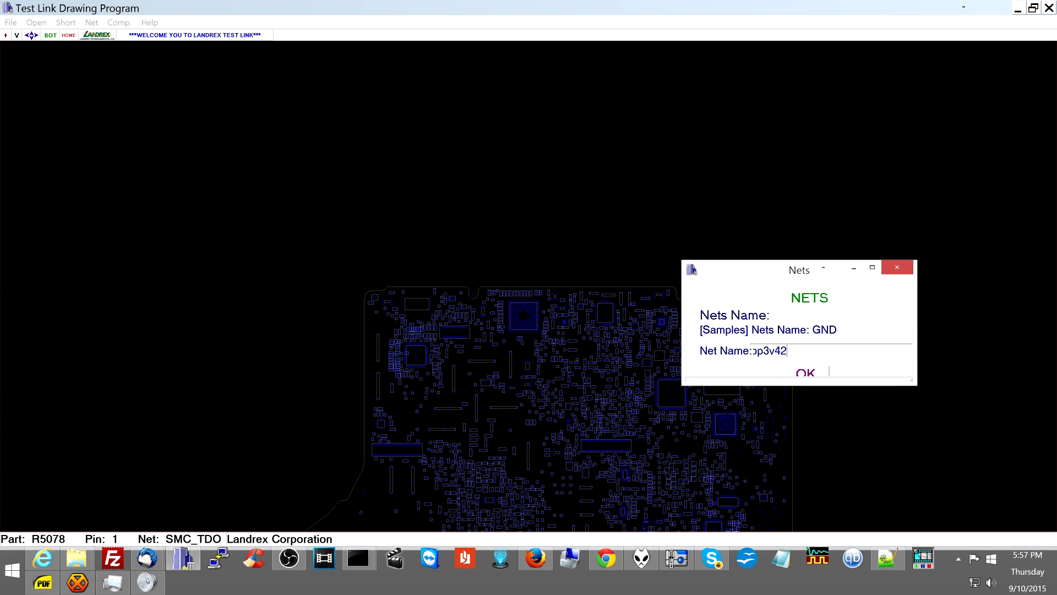
- Highlight the pp3v42 net across the board layout, then return to the schematic
click(803, 372)
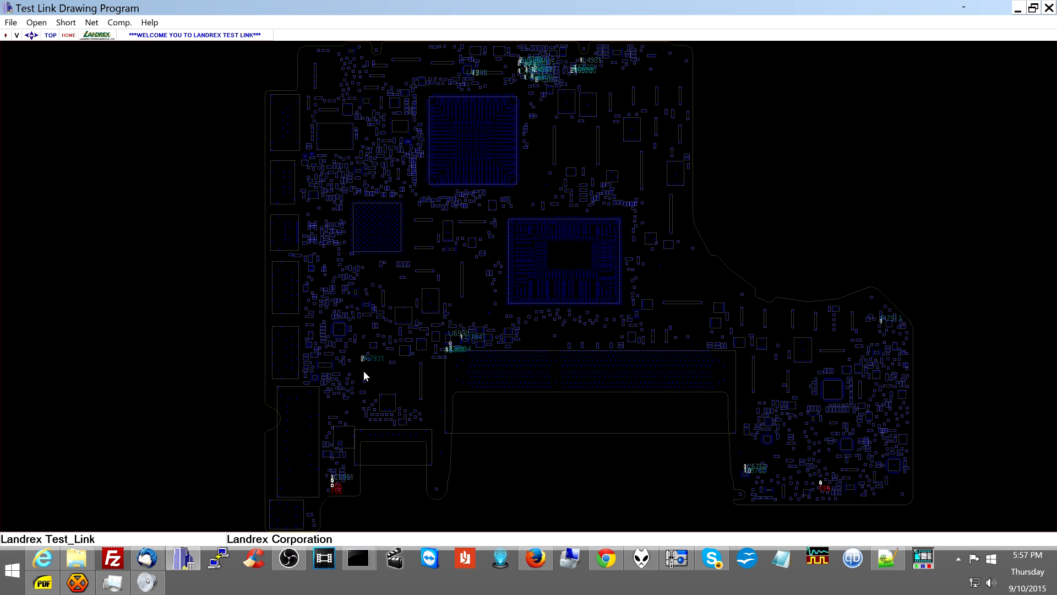
click(53, 35)
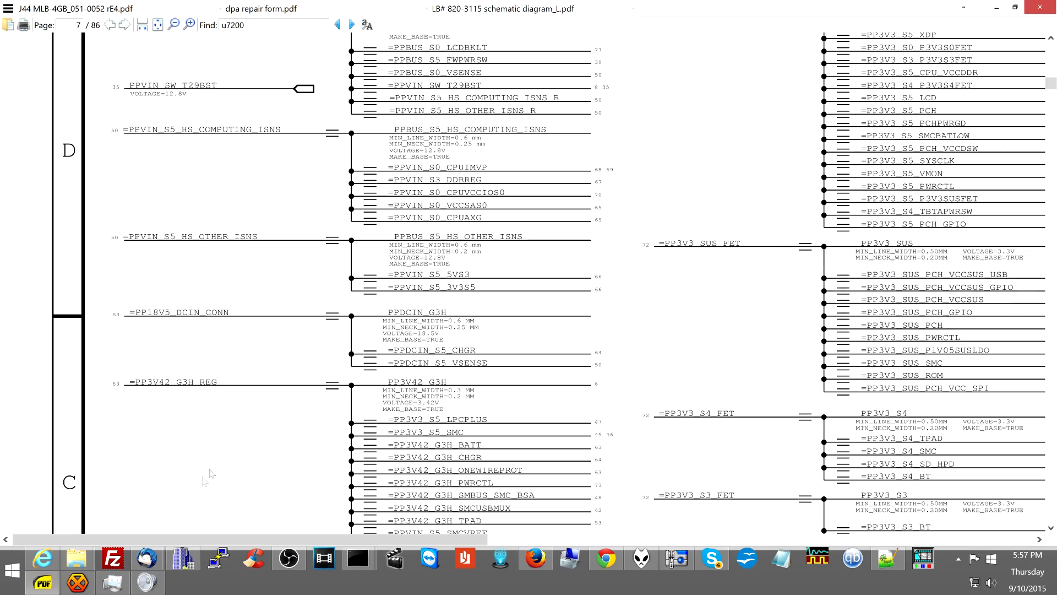
- Scroll to the 5V rails section and run the U7200 search in the schematic
scroll(down, 3)
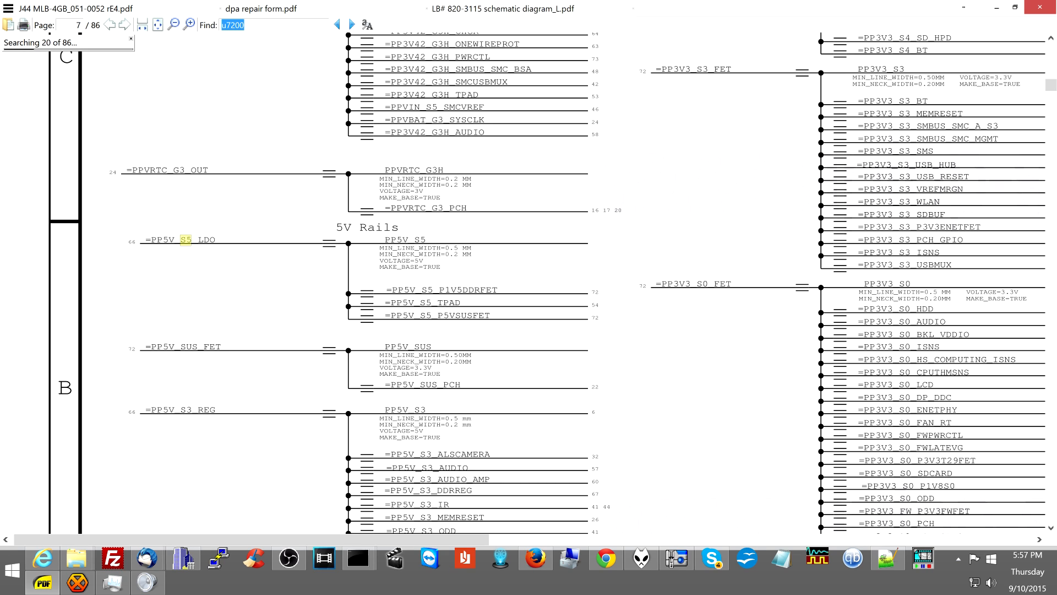
click(352, 25)
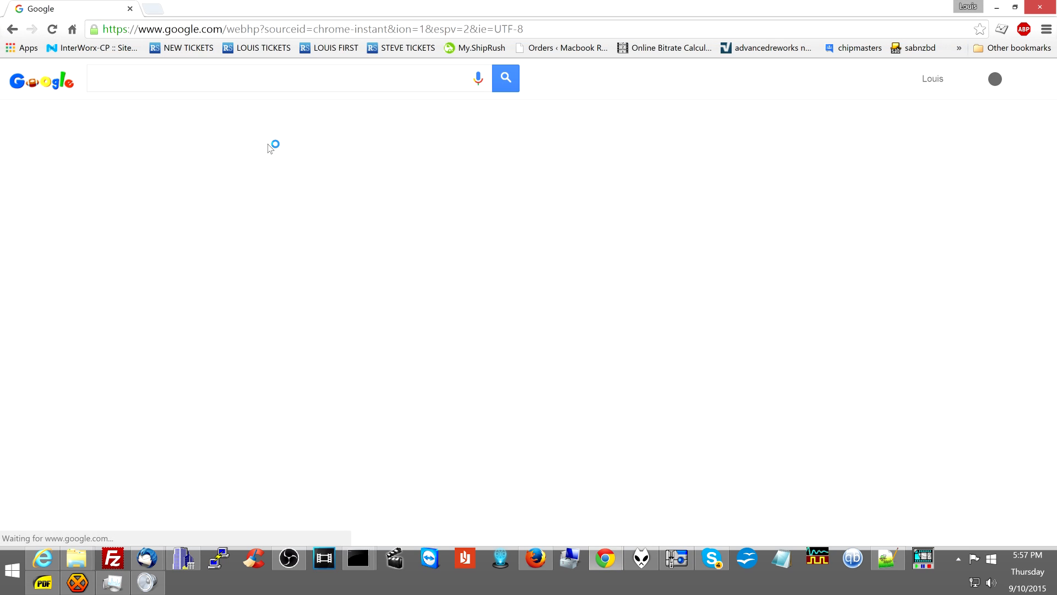
- Google tps51125, reach the ti.com product page and read its online datasheet
text(tps51125)
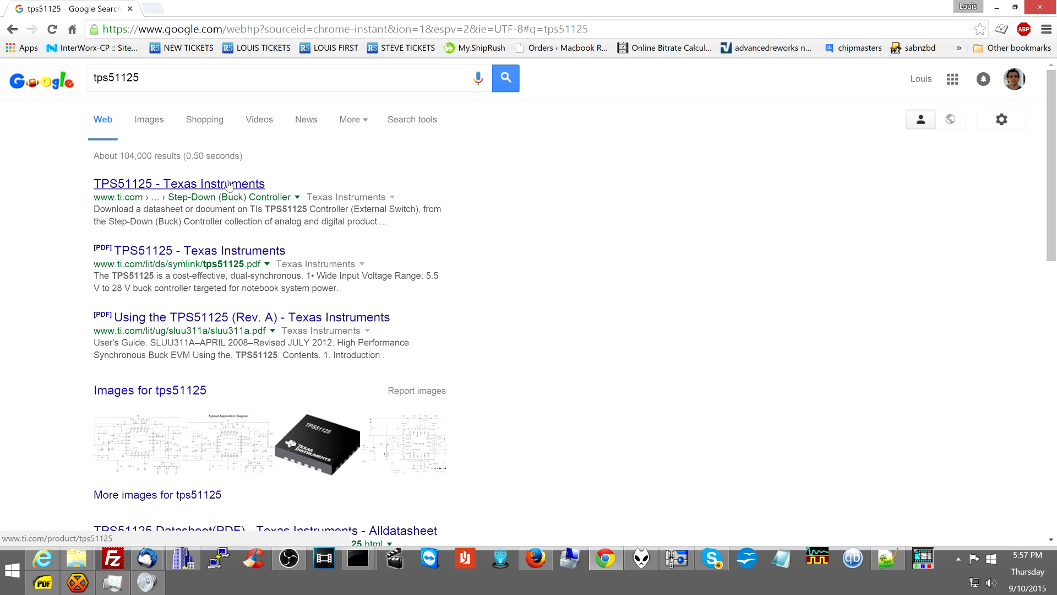
click(177, 183)
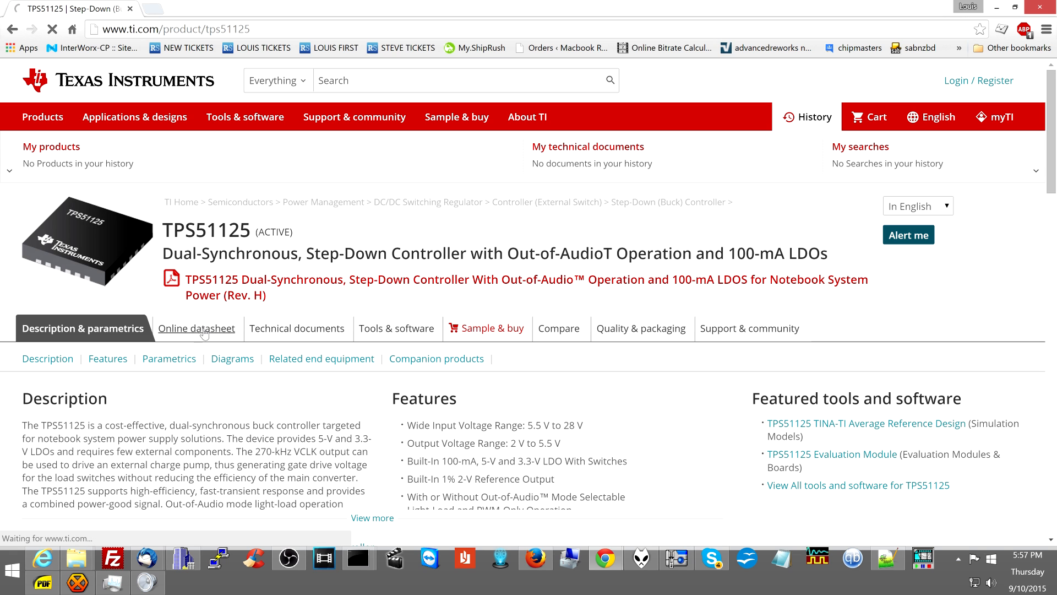
click(196, 328)
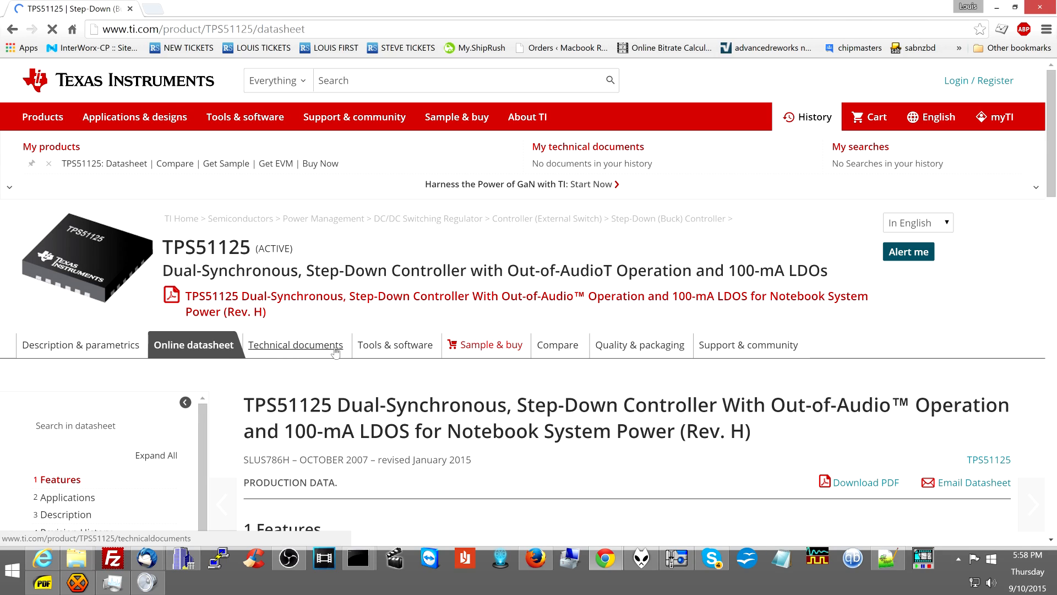
scroll(down, 3)
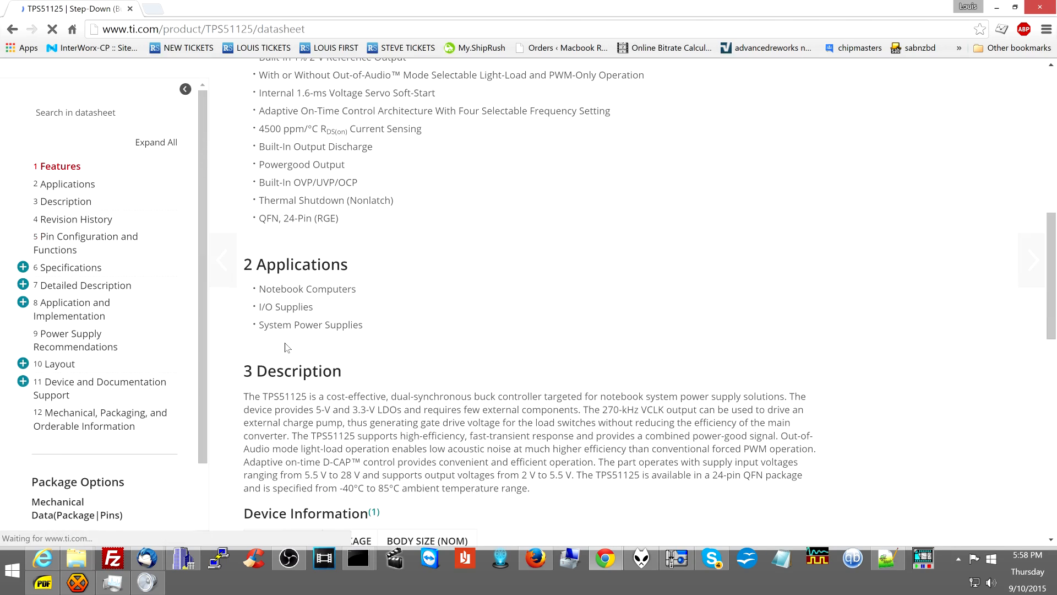
scroll(down, 3)
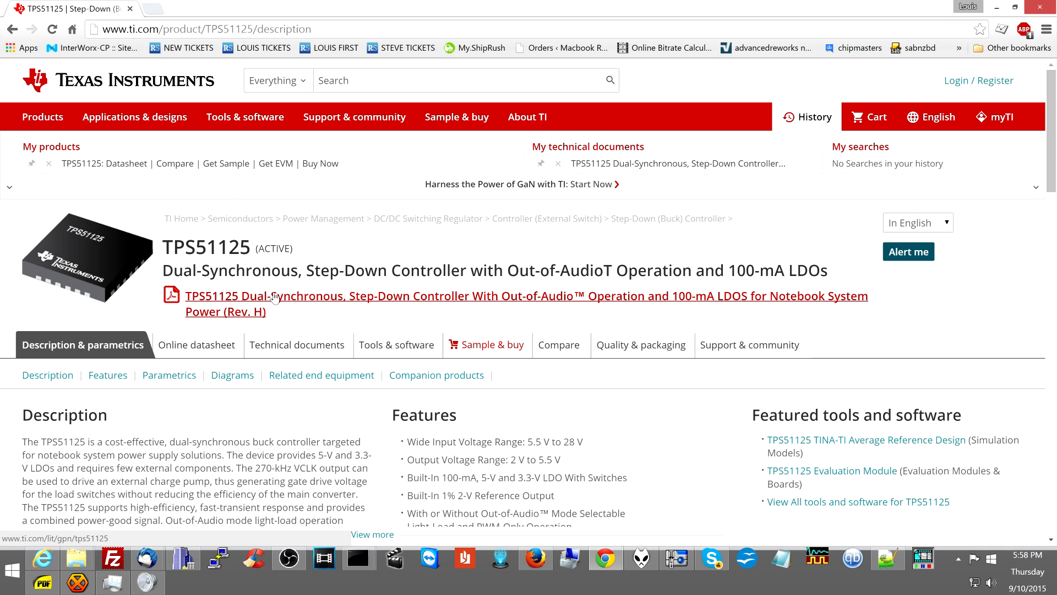
scroll(down, 3)
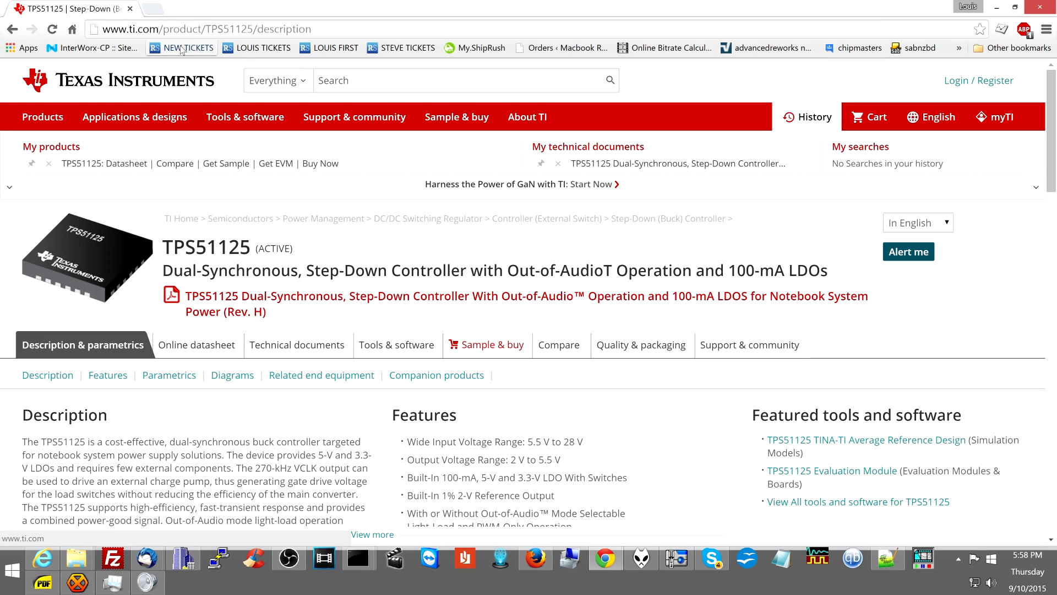
mouse_move(375, 348)
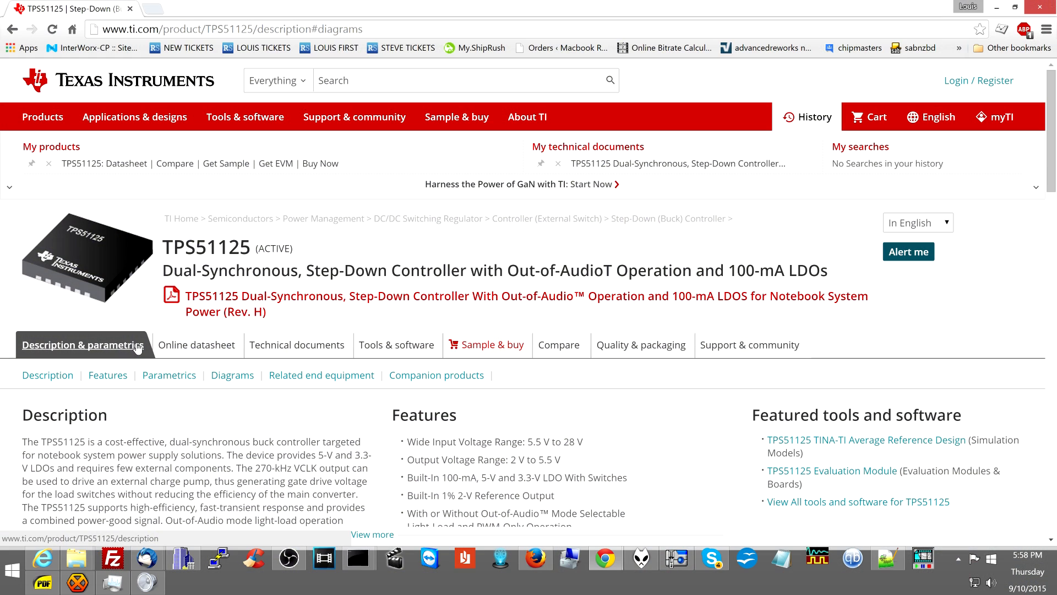
- Search Google for 'tps51125 datasheet'
text(tps51125 datasheet pdf)
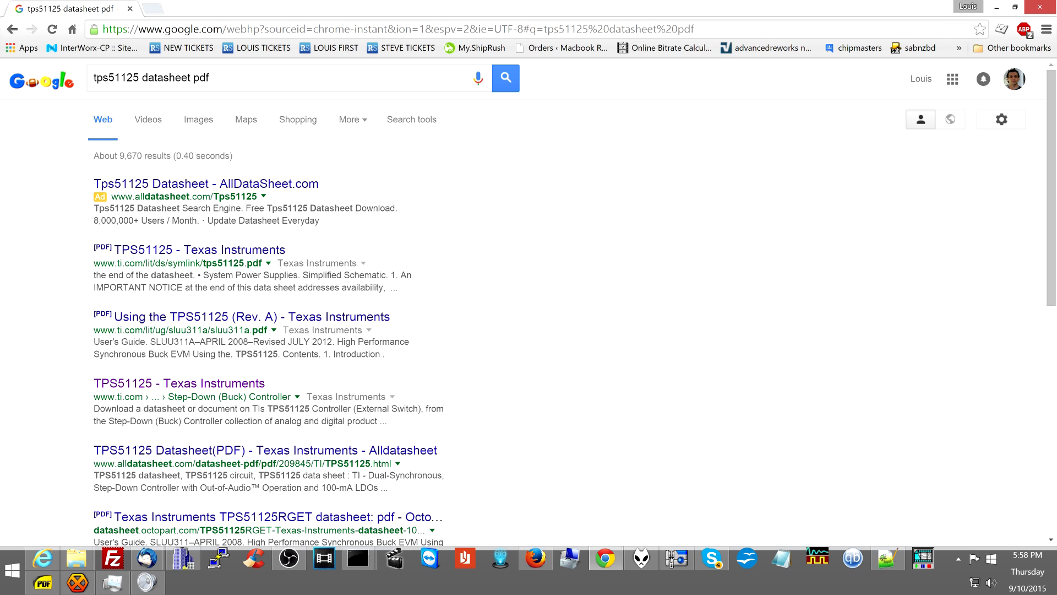
mouse_move(209, 388)
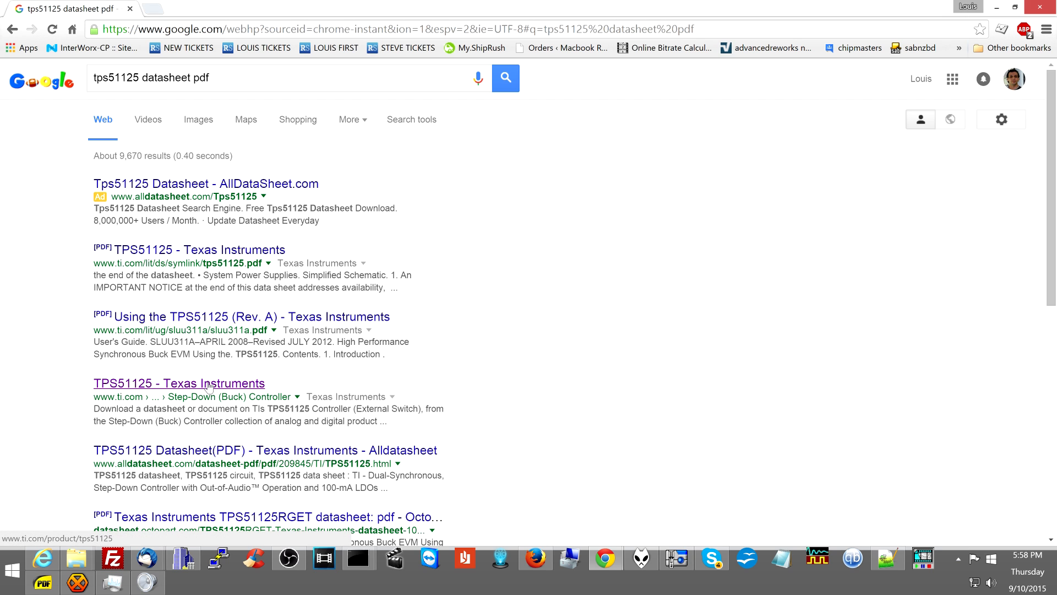
- Browse the TPS51125 product result and its tools list, then search for tps5 on Mouser
click(178, 383)
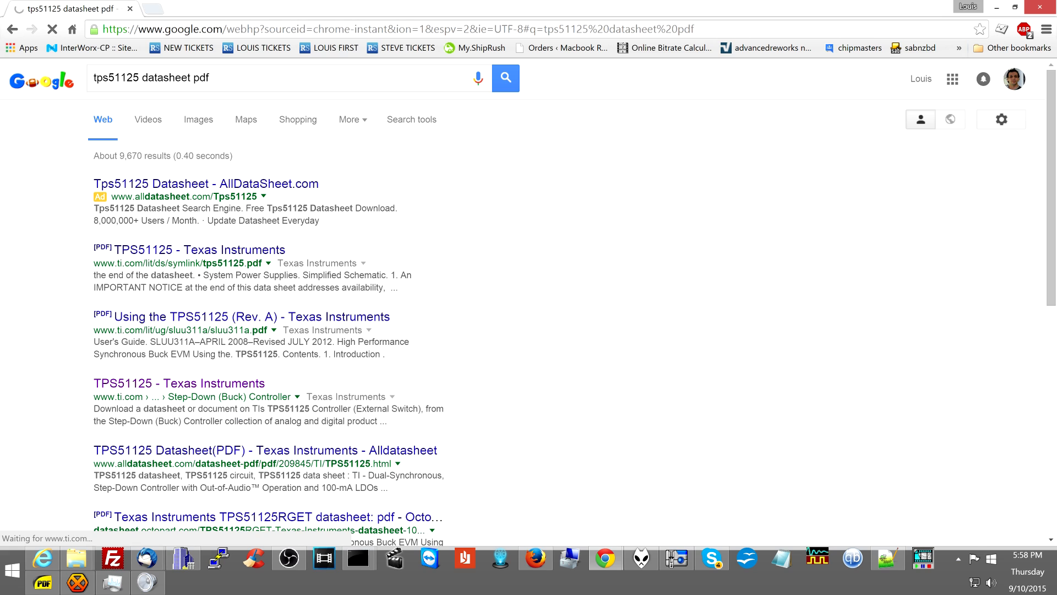
click(148, 383)
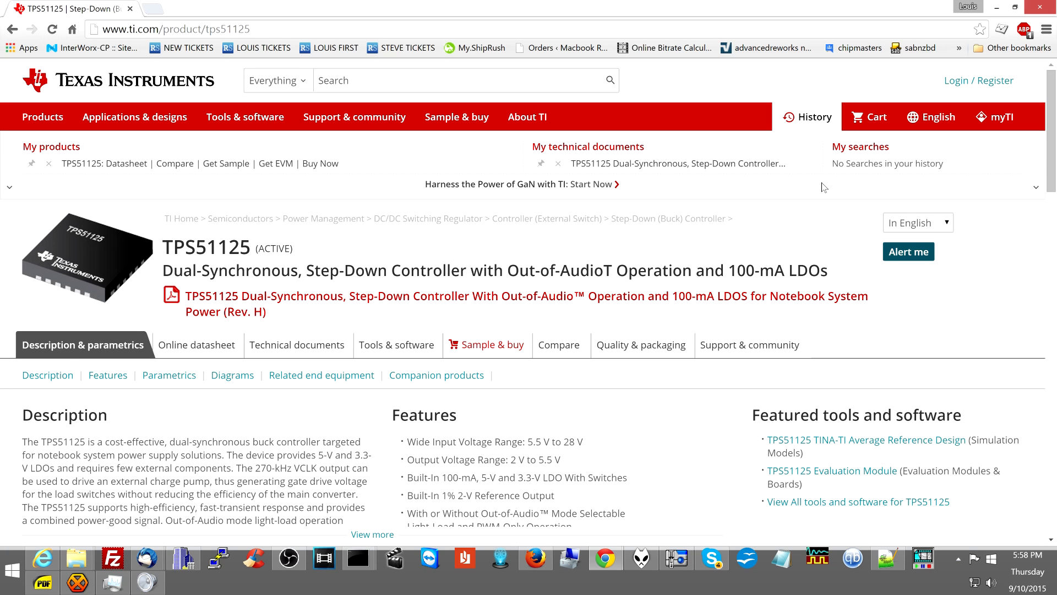
scroll(down, 3)
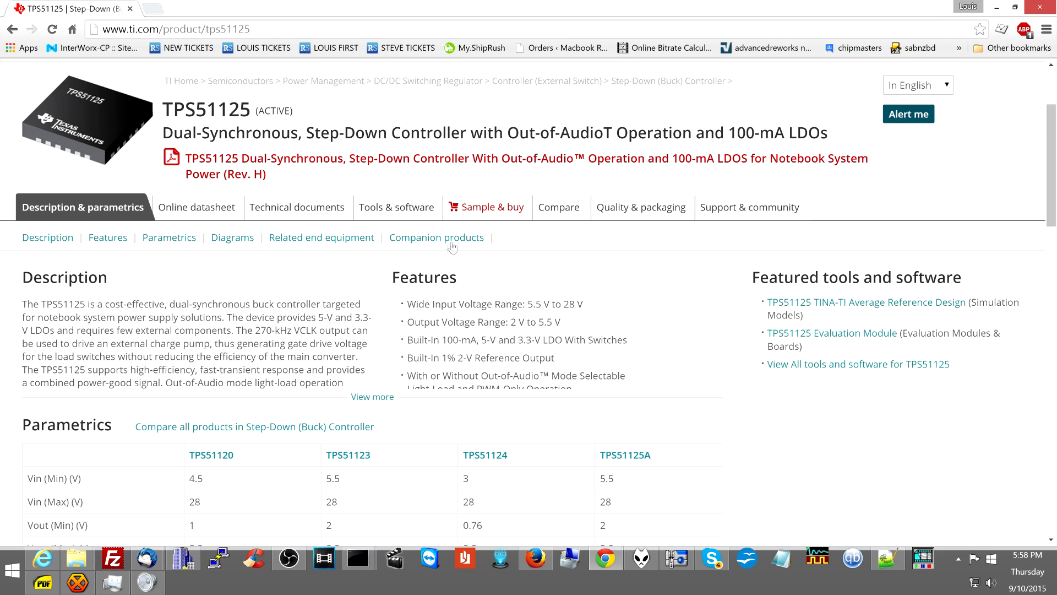
scroll(down, 3)
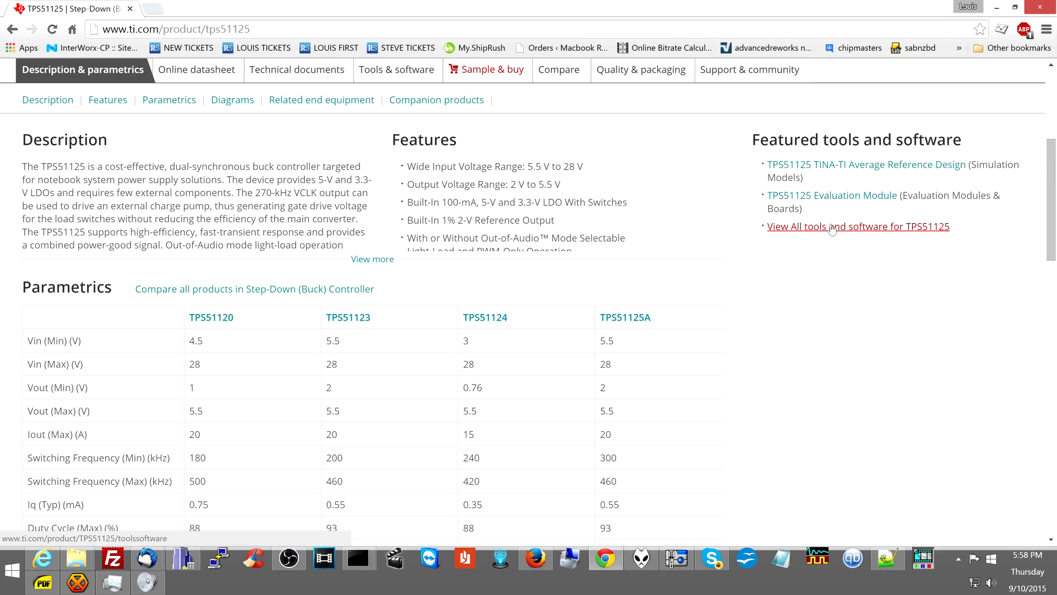
click(833, 227)
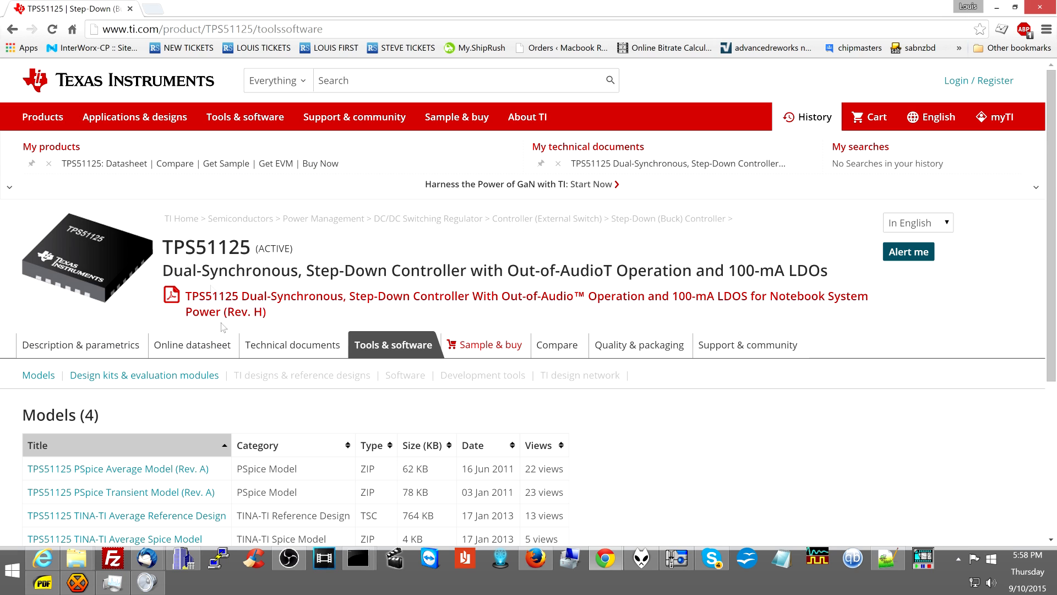
text(tps51125 mouser)
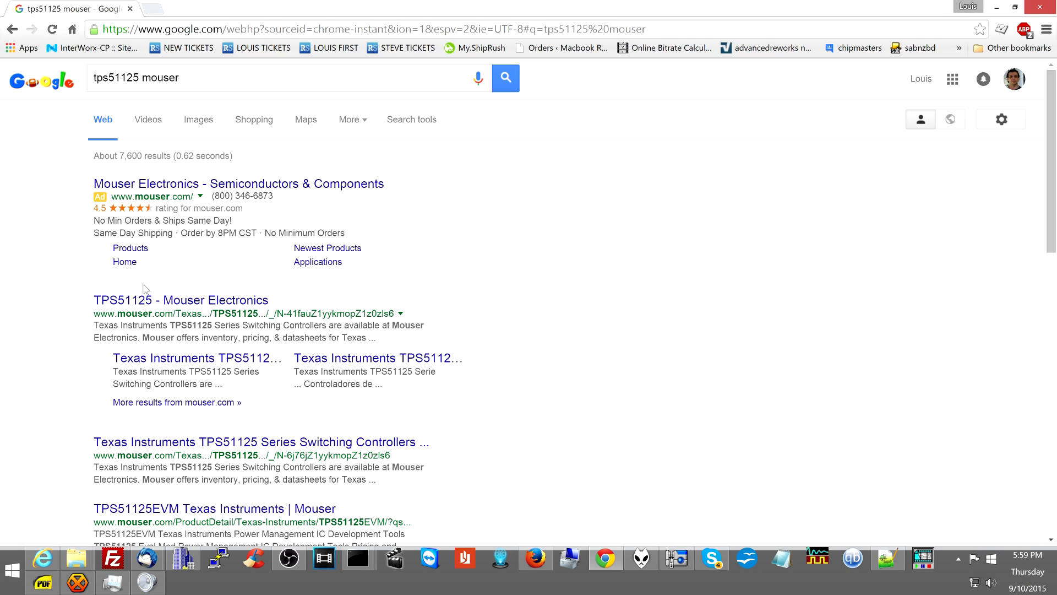
- From the Mouser TPS51125 listing, choose part 595-TPS51125RGER and load its datasheet PDF
click(180, 299)
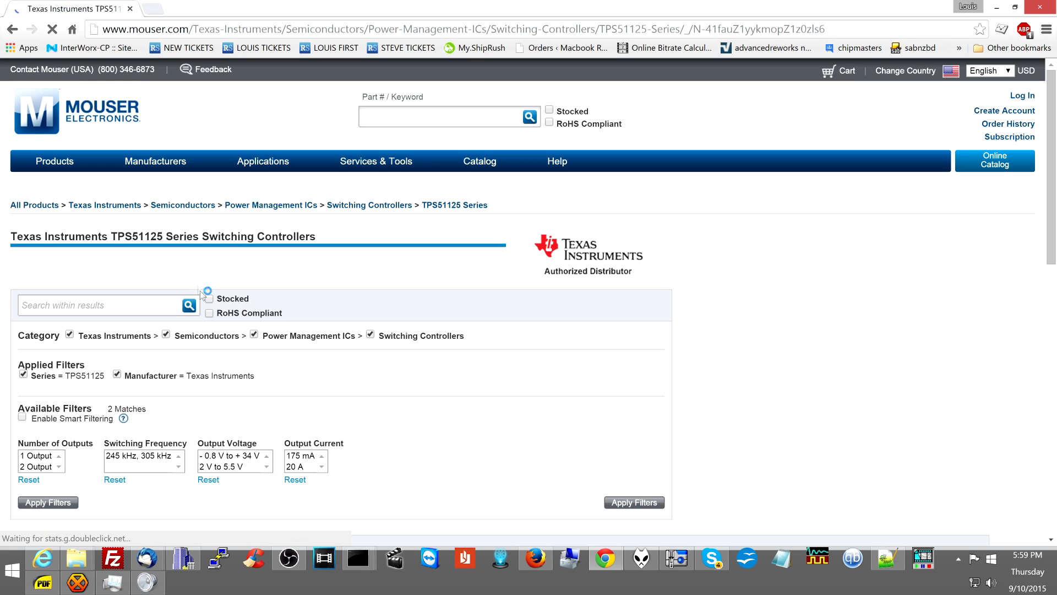
scroll(down, 3)
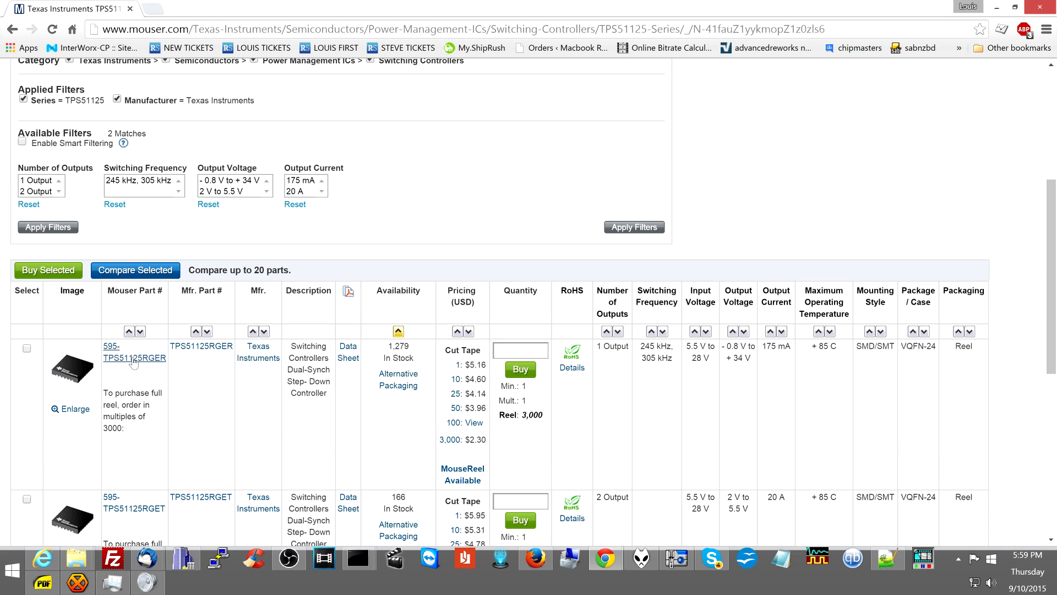
click(135, 353)
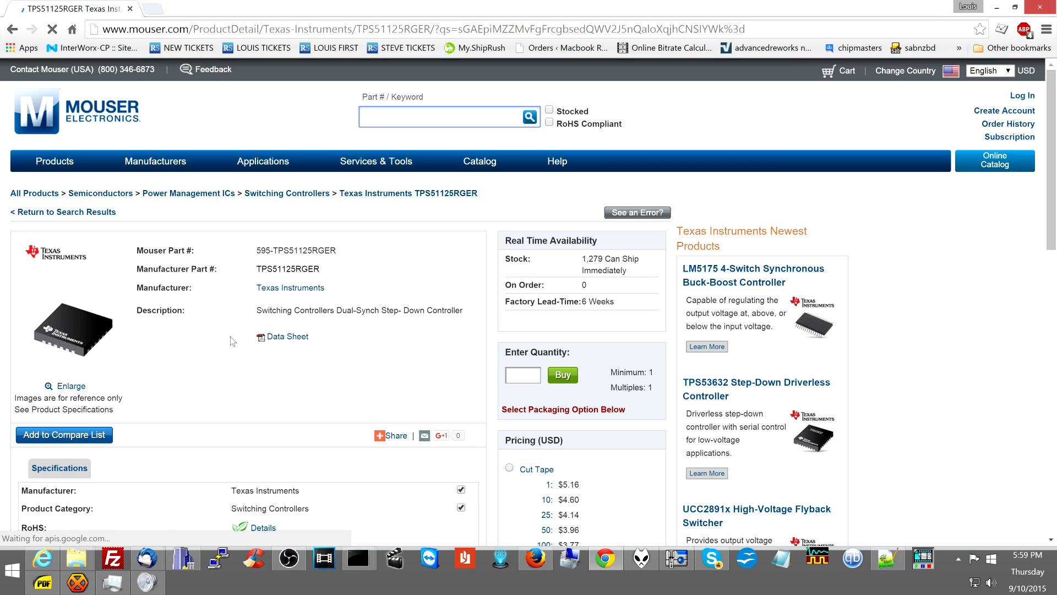
click(287, 337)
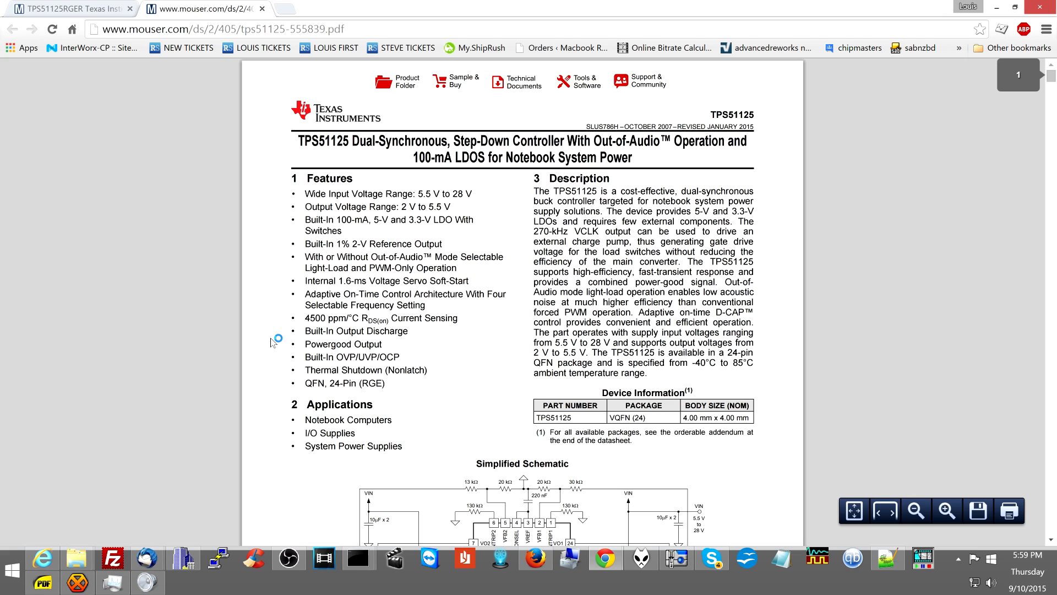
- Scroll the datasheet to section 5, Pin Configuration and Functions, with the 24-pin RGE diagram
scroll(down, 3)
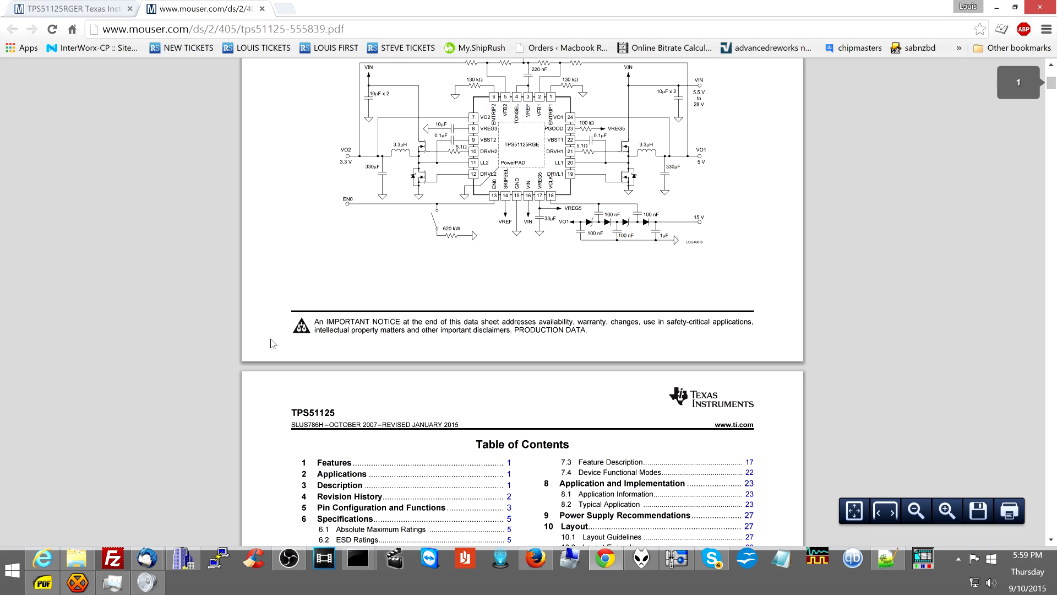
scroll(down, 3)
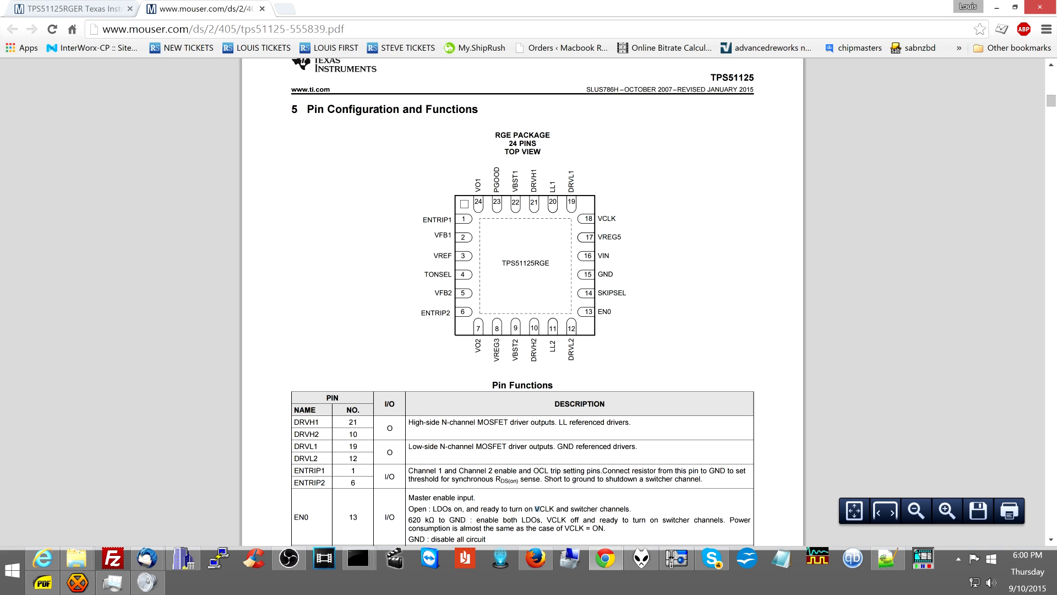
mouse_move(330, 506)
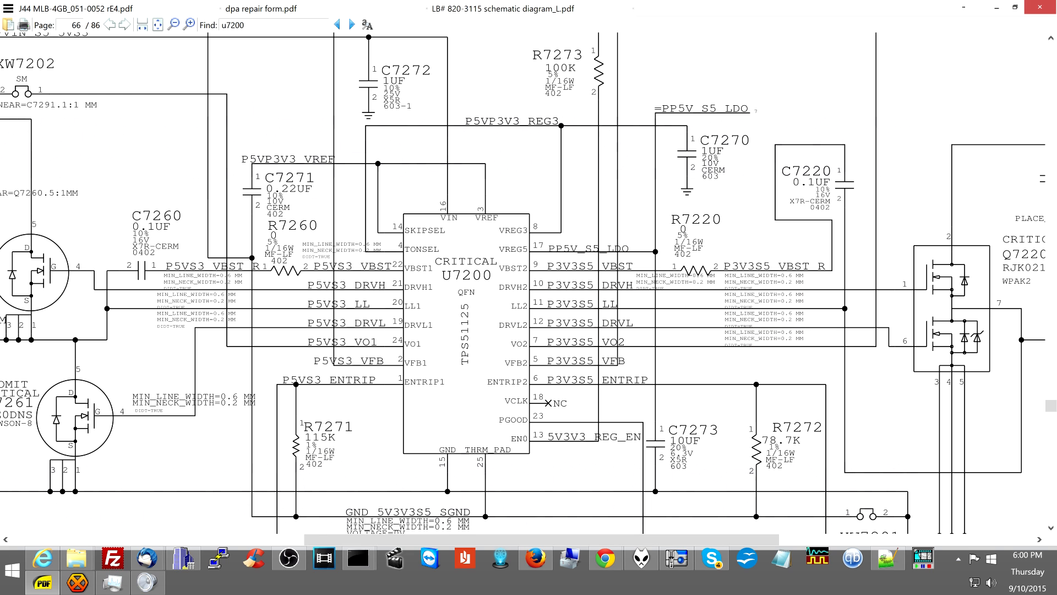
mouse_move(577, 408)
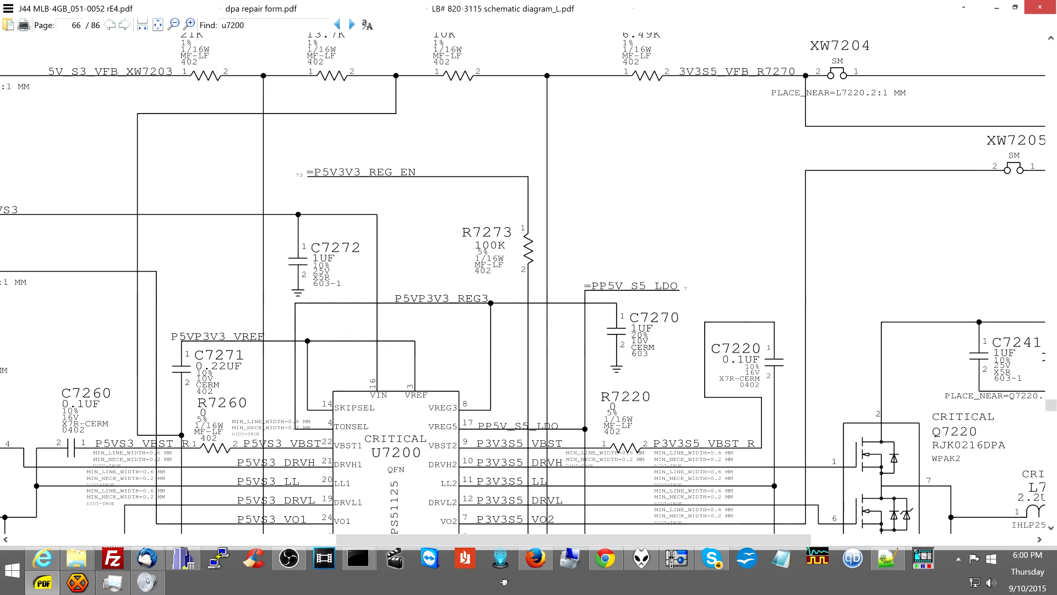
- Check R7273 on the board layout and return to U7200 on schematic page 66
scroll(down, 3)
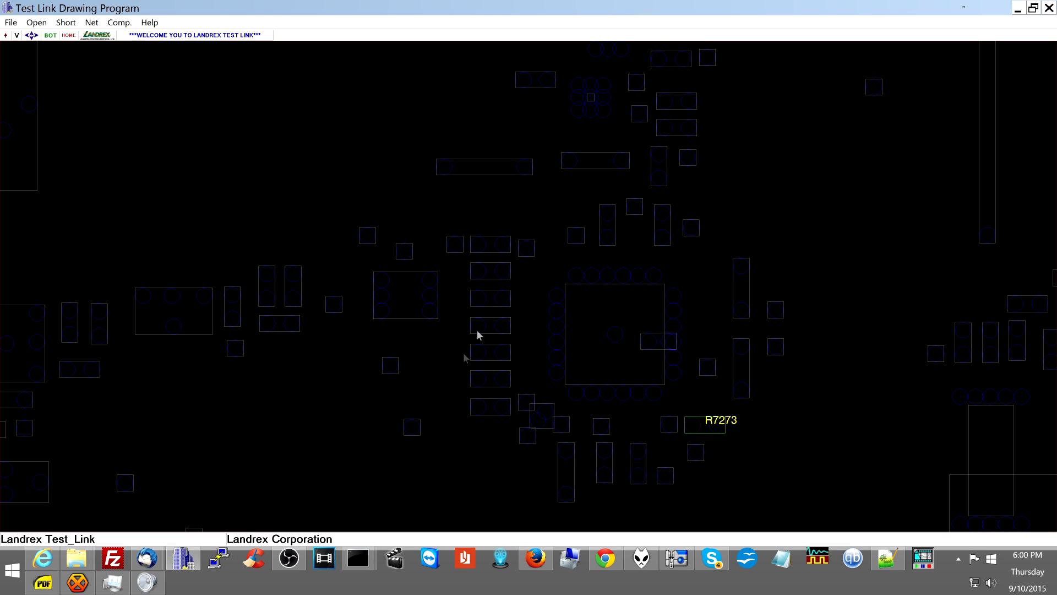
click(694, 424)
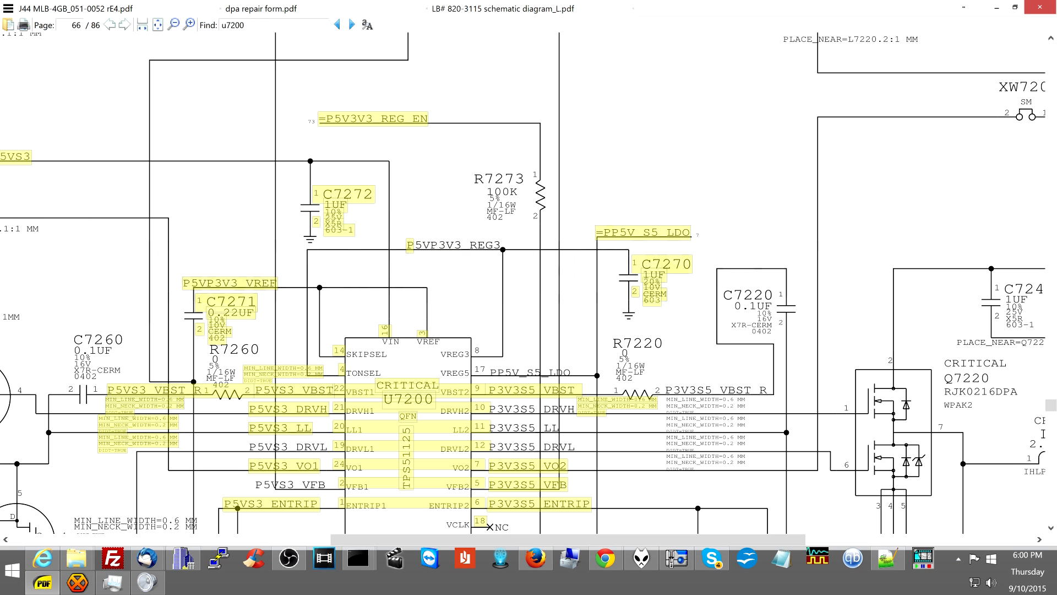
- Find P5V3V3_REG_EN's next occurrence, landing on page 73 where U7941 drives it
click(343, 25)
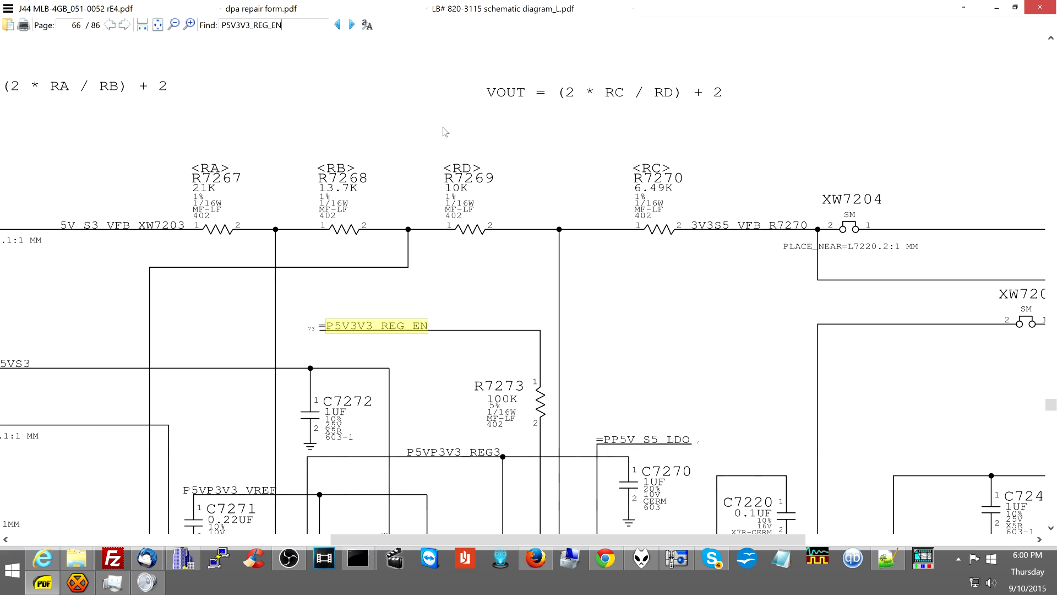
click(351, 26)
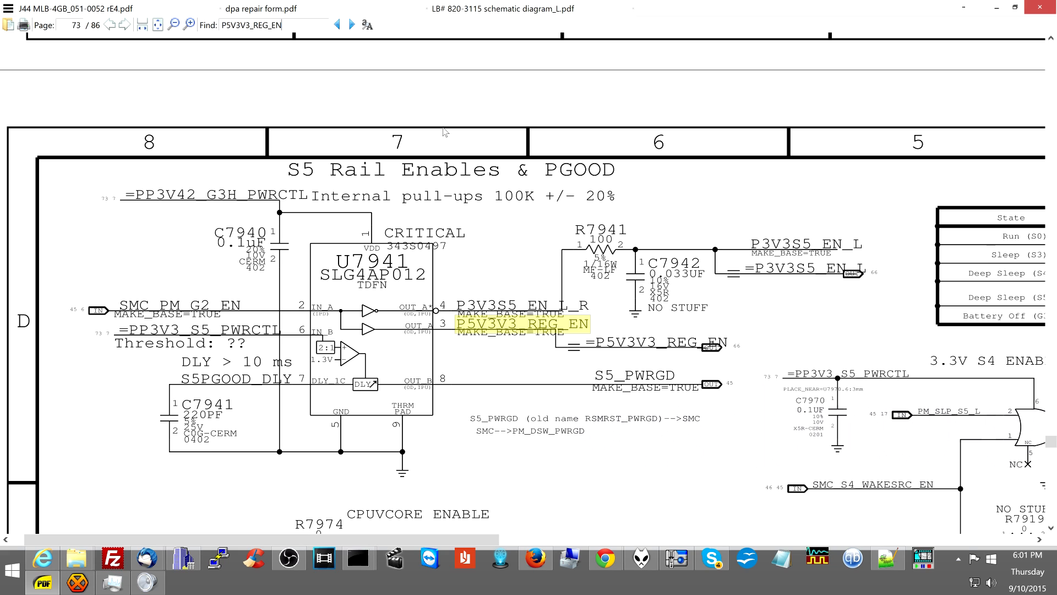
mouse_move(452, 214)
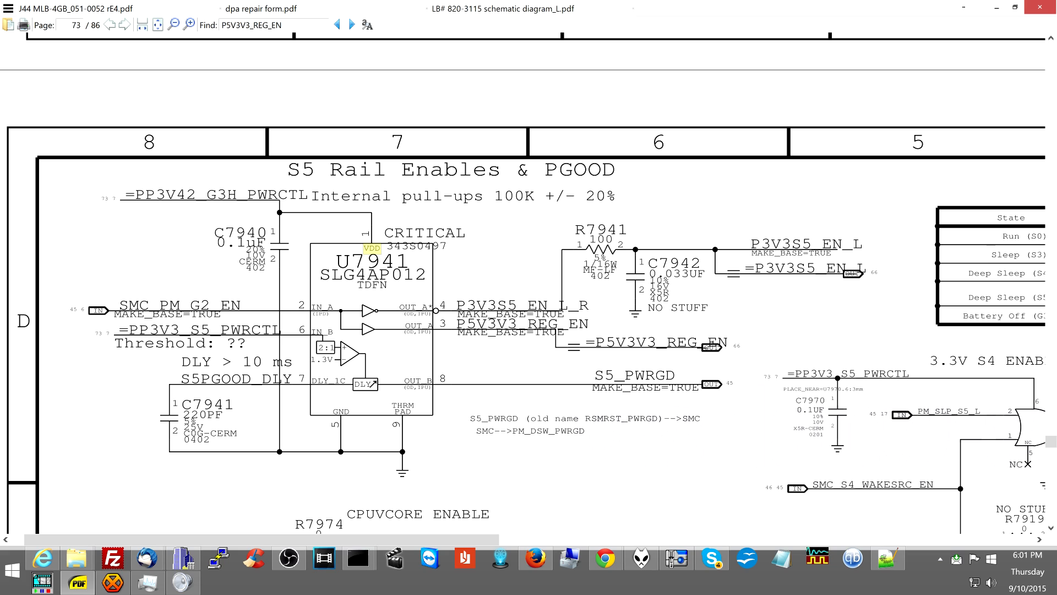
mouse_move(258, 312)
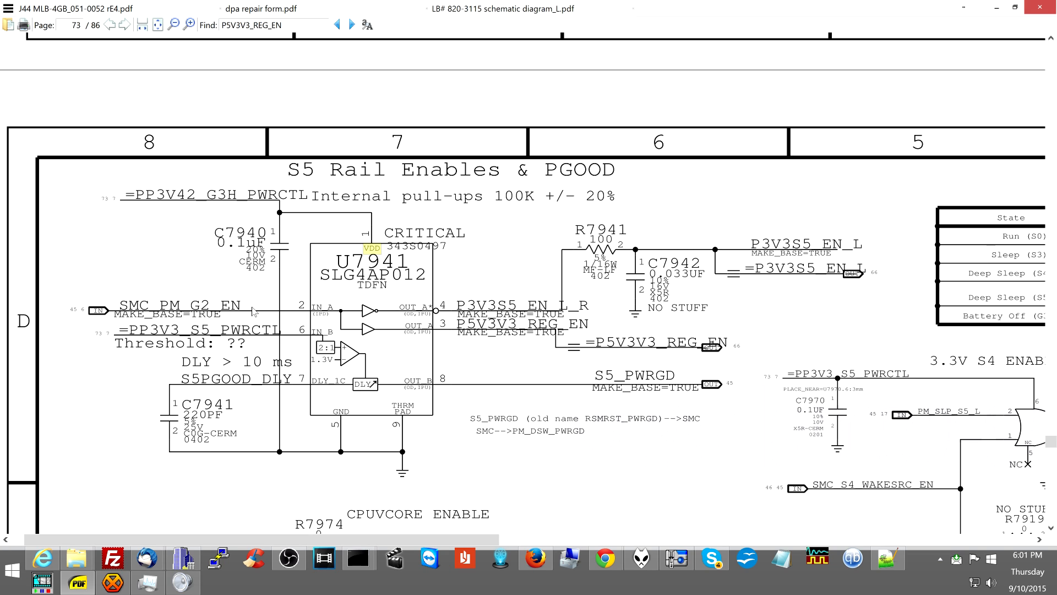
mouse_move(284, 304)
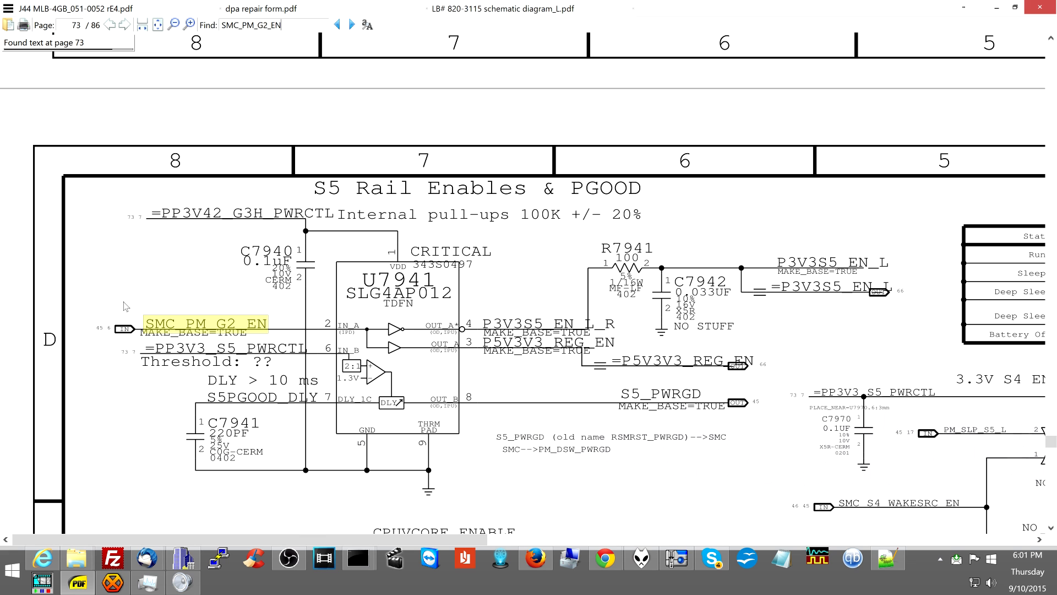
- Find SMC_PM_G2_EN, reaching the SMC in page 3's power system architecture diagram
click(351, 24)
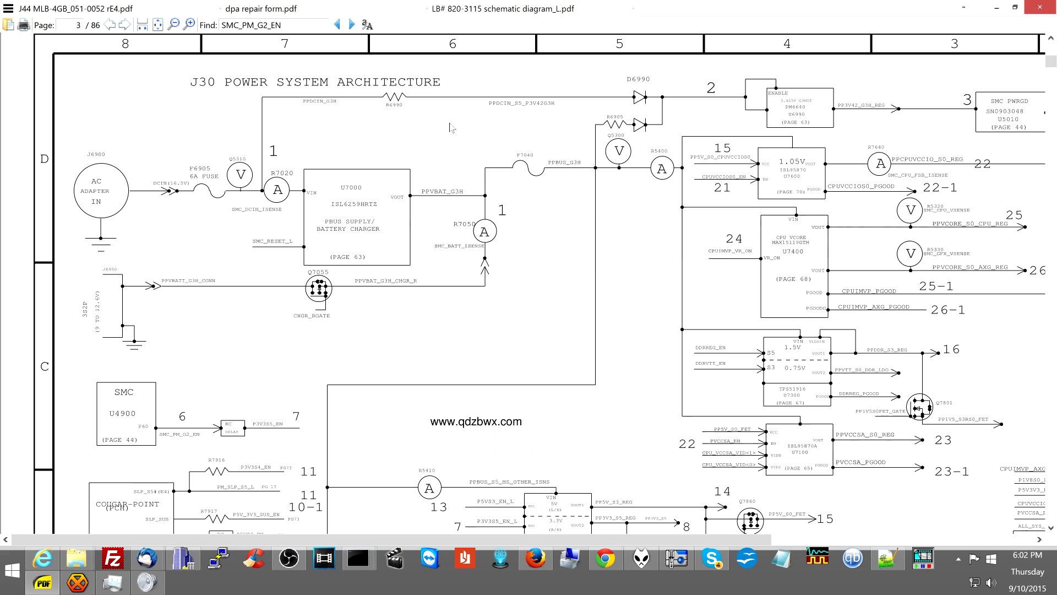
mouse_move(89, 207)
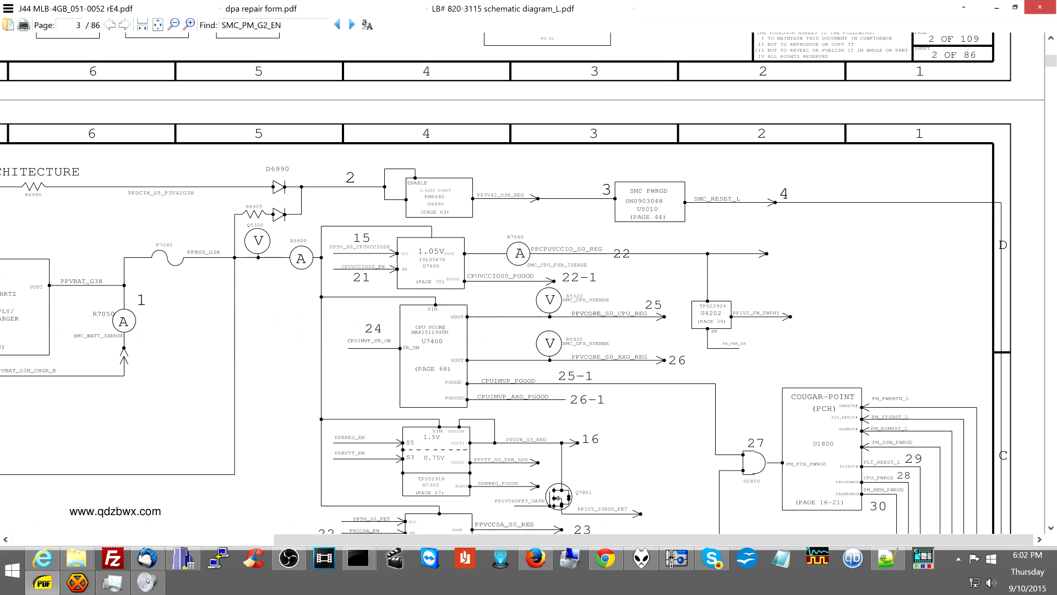
mouse_move(487, 225)
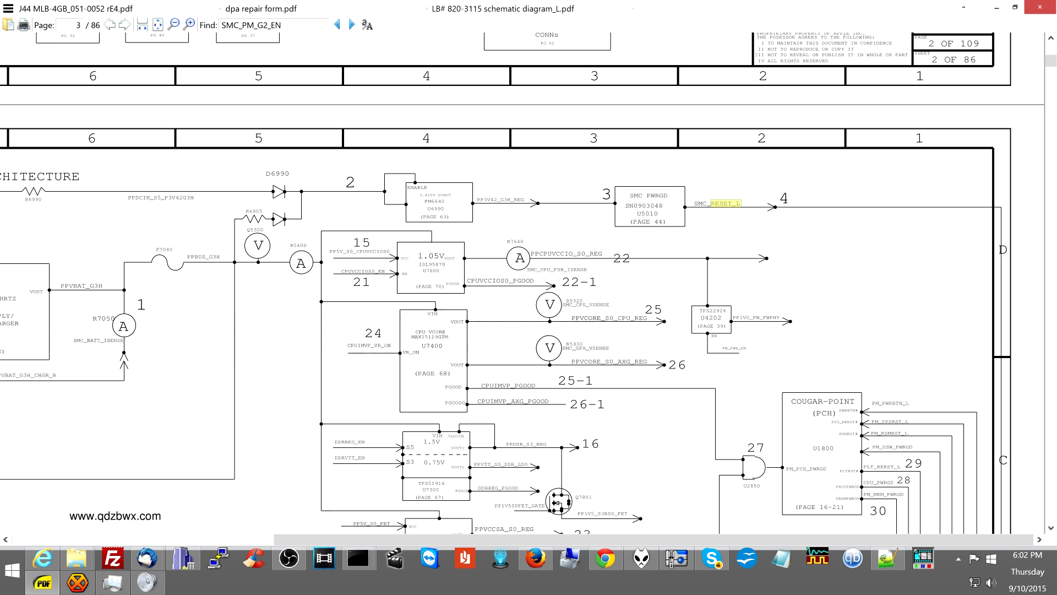
- Copy SMC_RESET_L from page 3 and find it on page 46's SMC Reset supervisor U5010
right_click(723, 205)
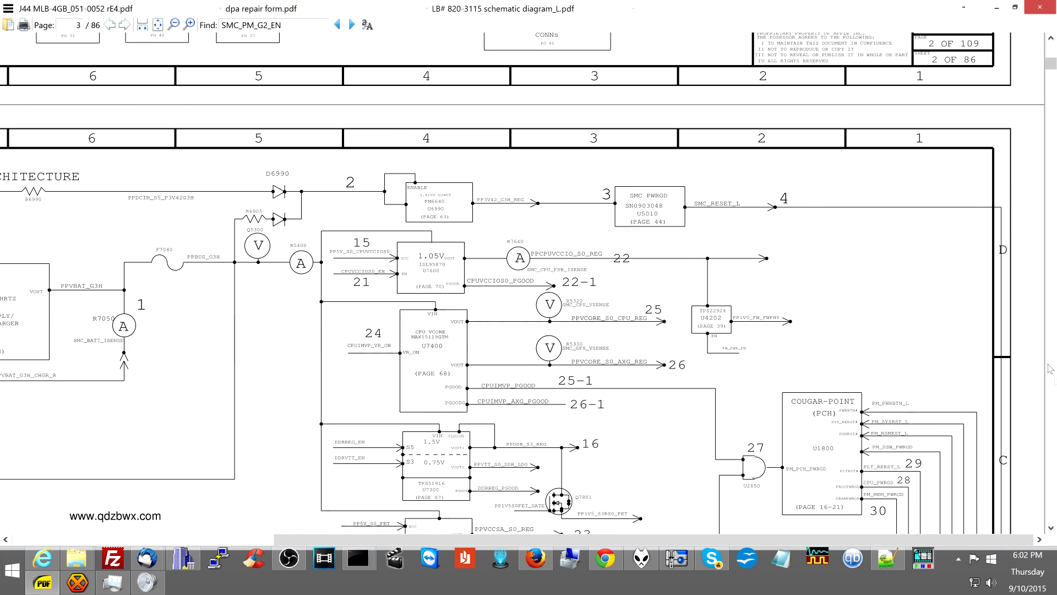
scroll(down, 3)
text(SMC_RESET_L)
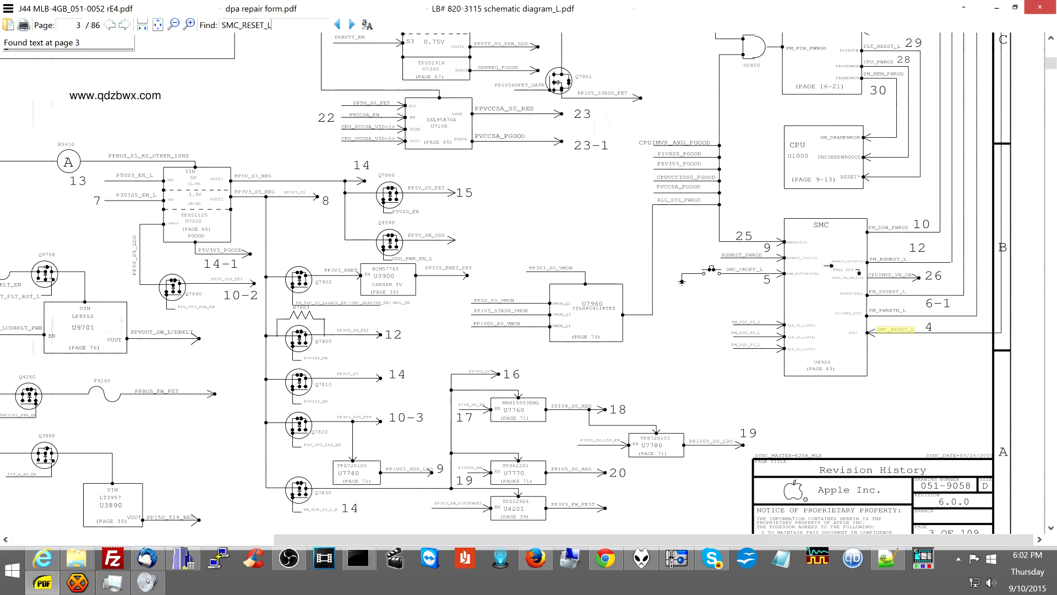
click(346, 24)
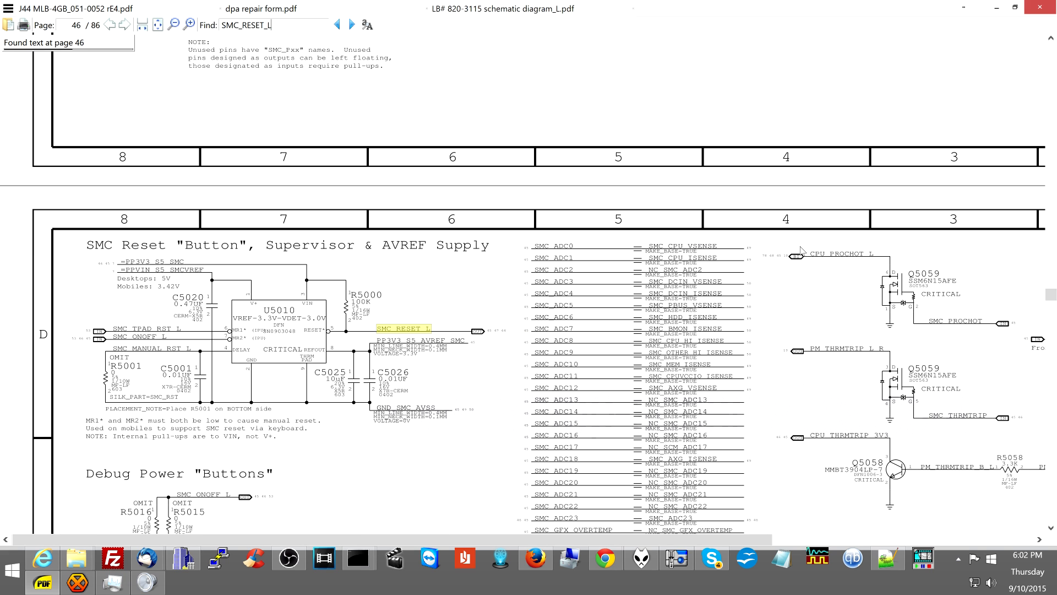